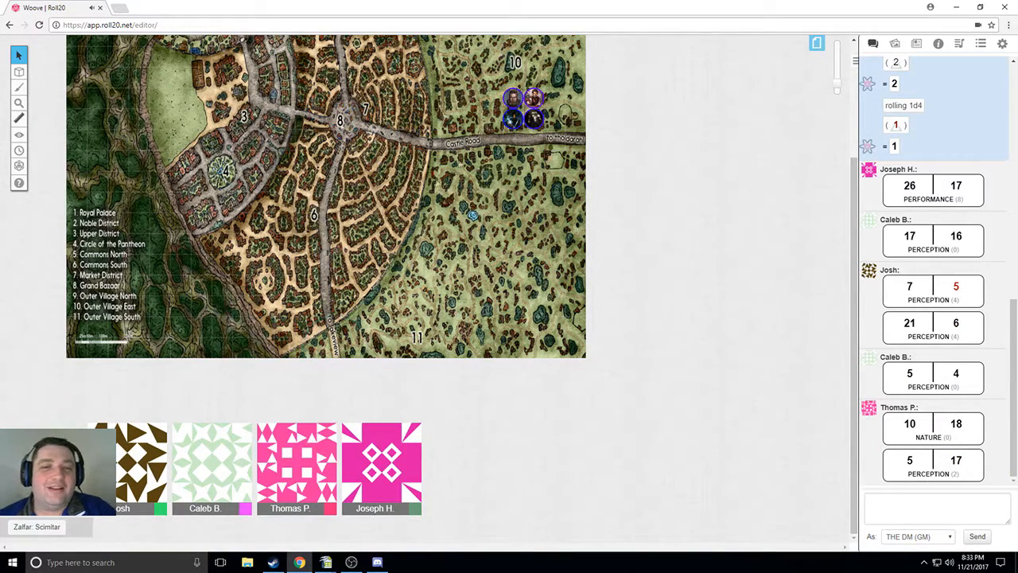
{"action": "mouse_move", "coordinate": [592, 270]}
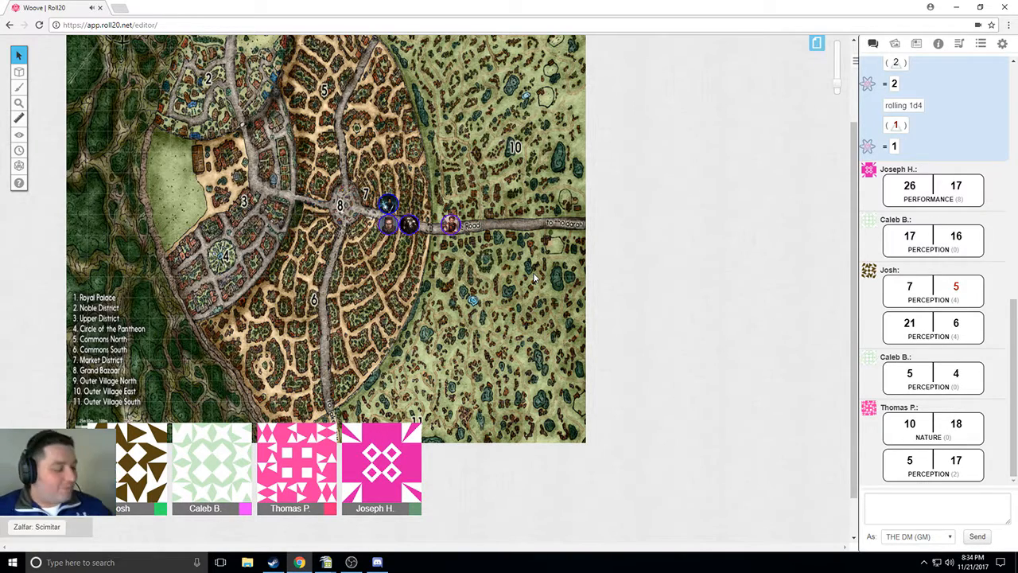
{"action": "mouse_move", "coordinate": [465, 331]}
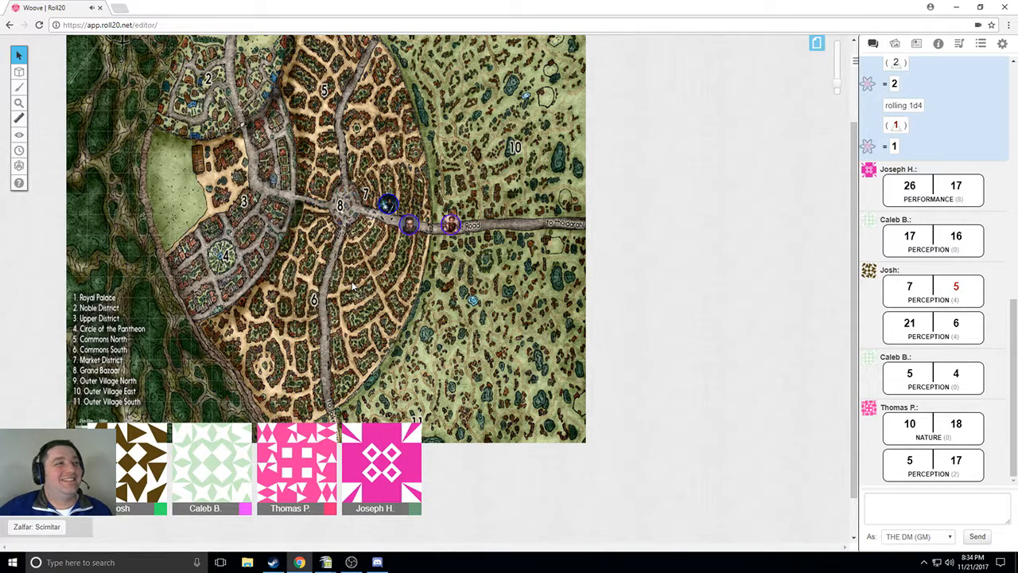
{"action": "mouse_move", "coordinate": [424, 237]}
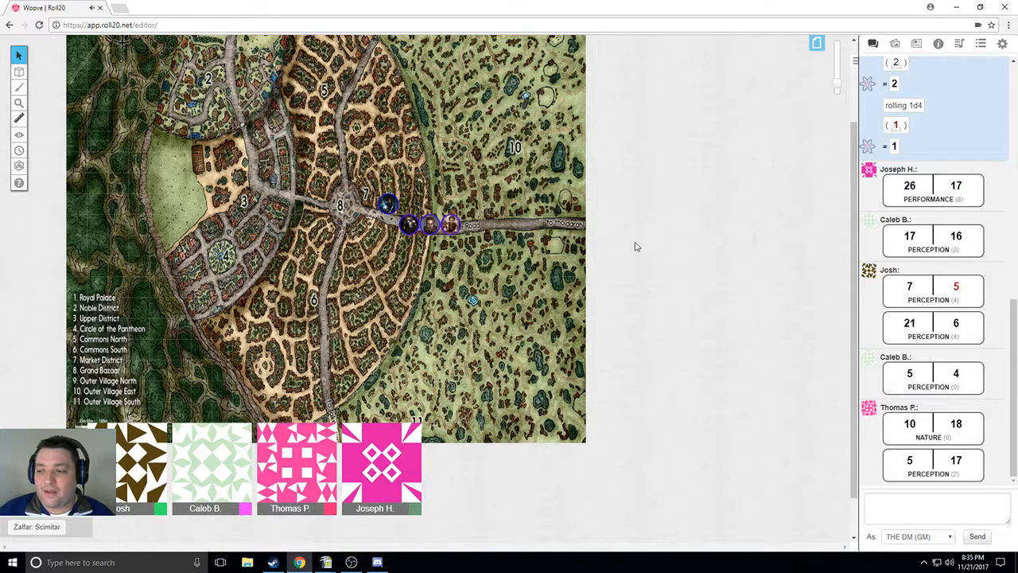
{"action": "mouse_move", "coordinate": [501, 278]}
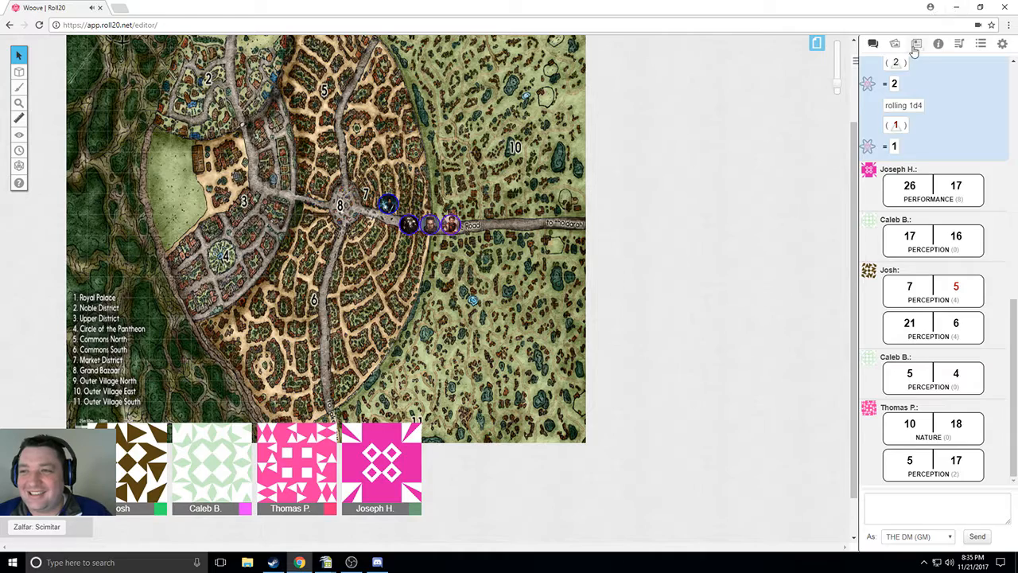
Expand the Goodboys journal group, move a party token near the Circle of the Pantheon, and bring up Chester Rochland's bio.
{"action": "left_click", "coordinate": [917, 43]}
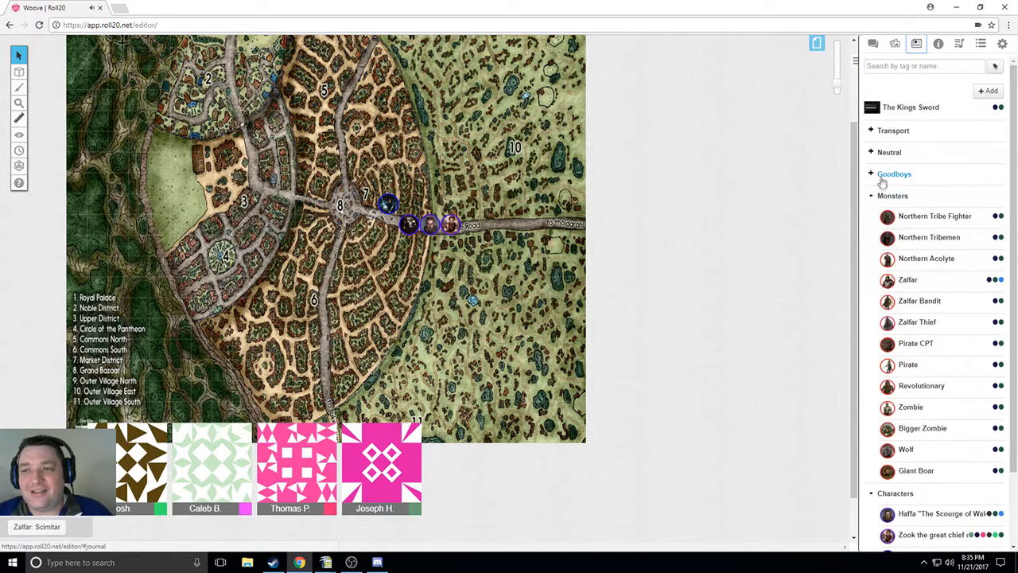
{"action": "left_click", "coordinate": [894, 173]}
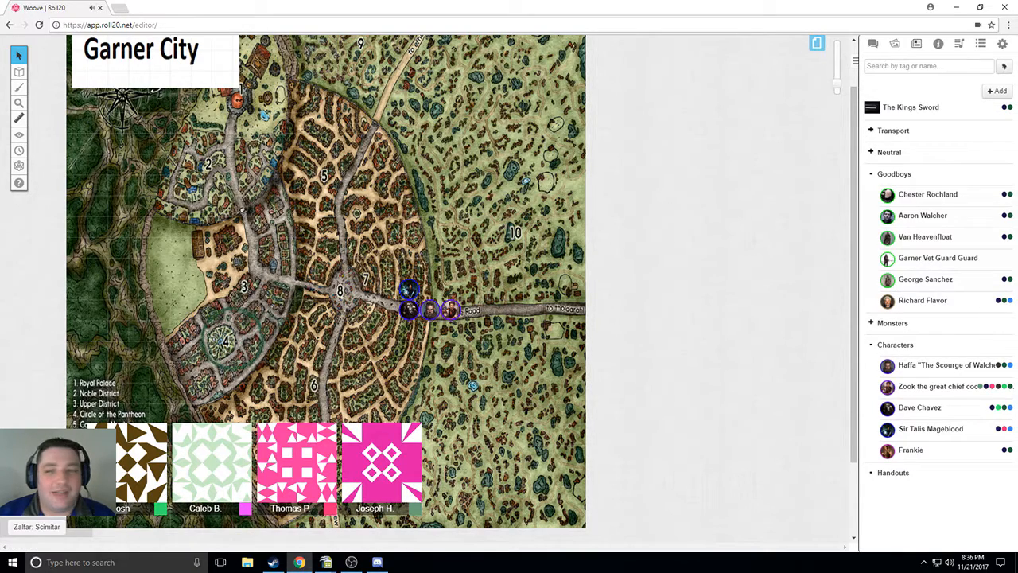
{"action": "mouse_move", "coordinate": [611, 196]}
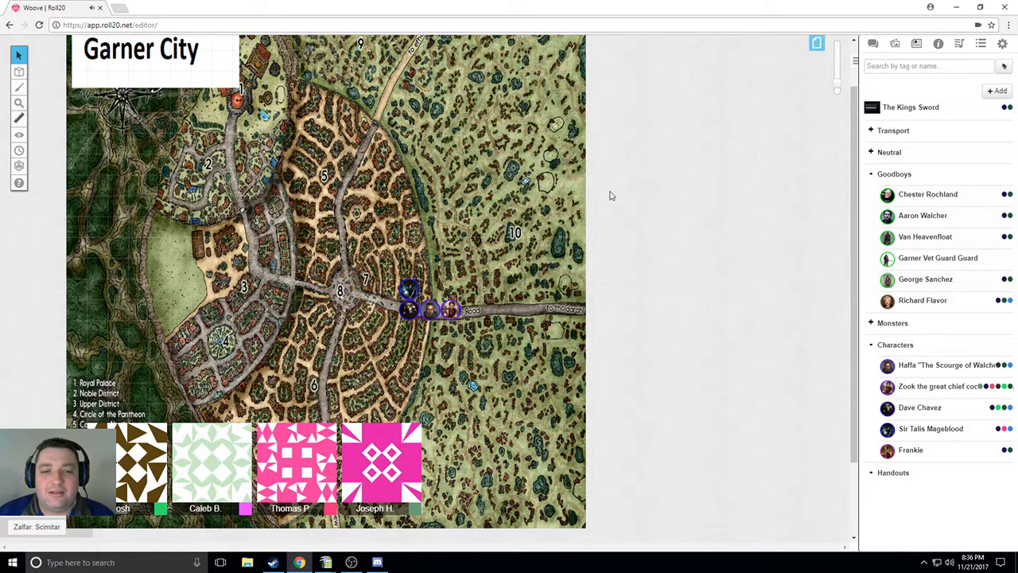
{"action": "left_click_drag", "start_coordinate": [409, 289], "coordinate": [243, 332]}
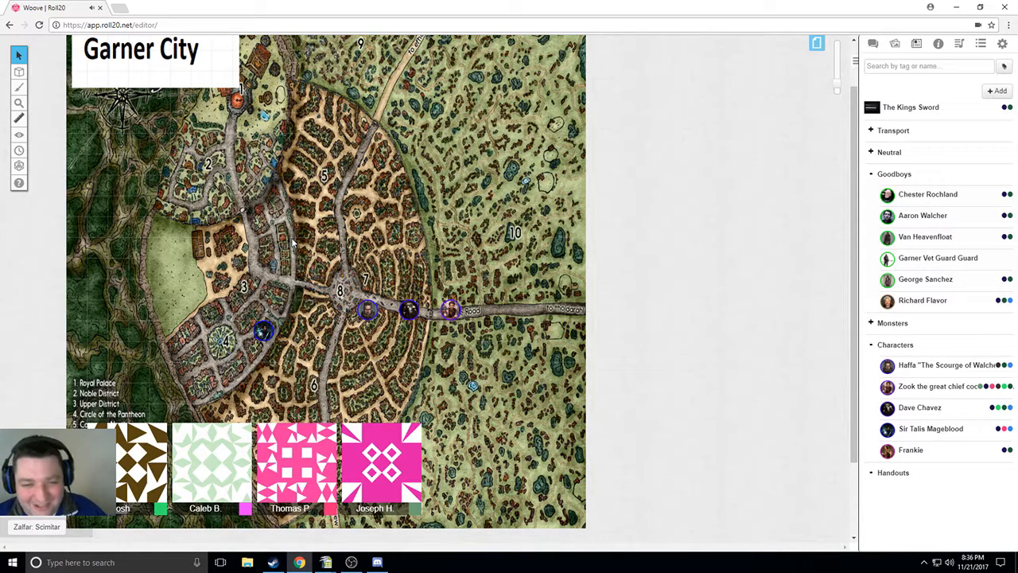
{"action": "left_click", "coordinate": [927, 193]}
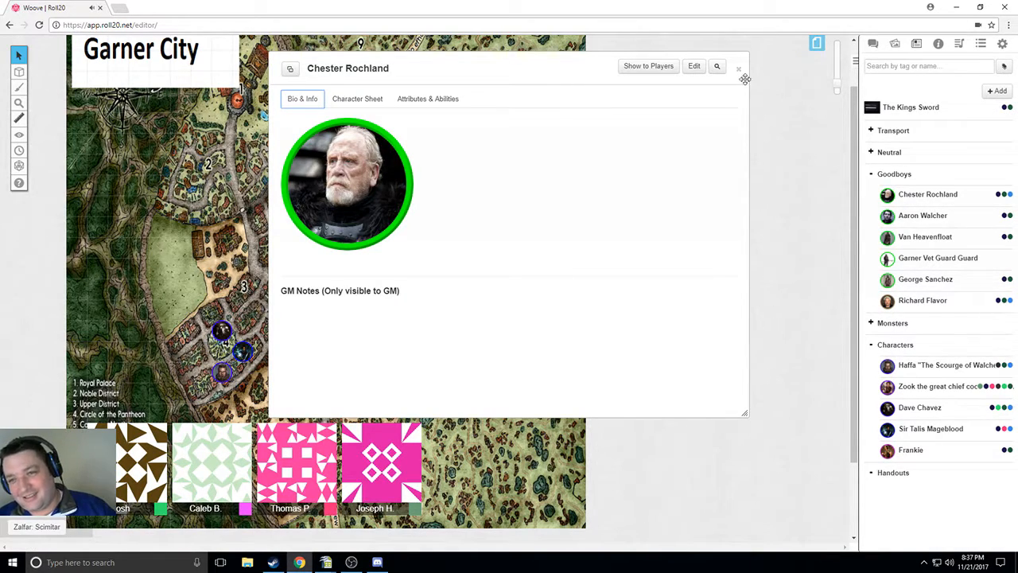
Close Chester Rochland's bio so The Kings Sword entry can be brought up.
{"action": "left_click", "coordinate": [738, 68]}
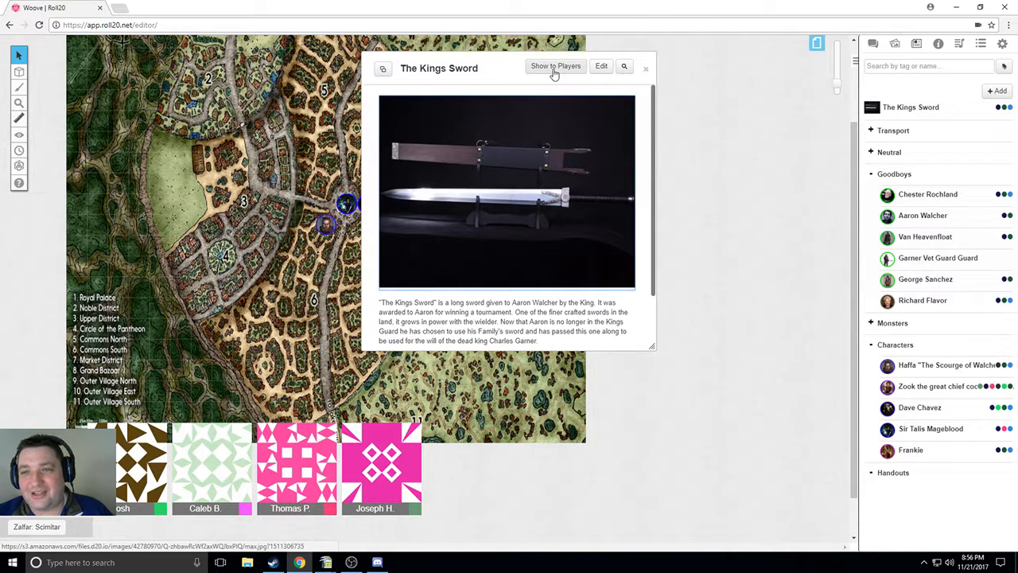
Share The Kings Sword handout with the players.
{"action": "left_click", "coordinate": [873, 44]}
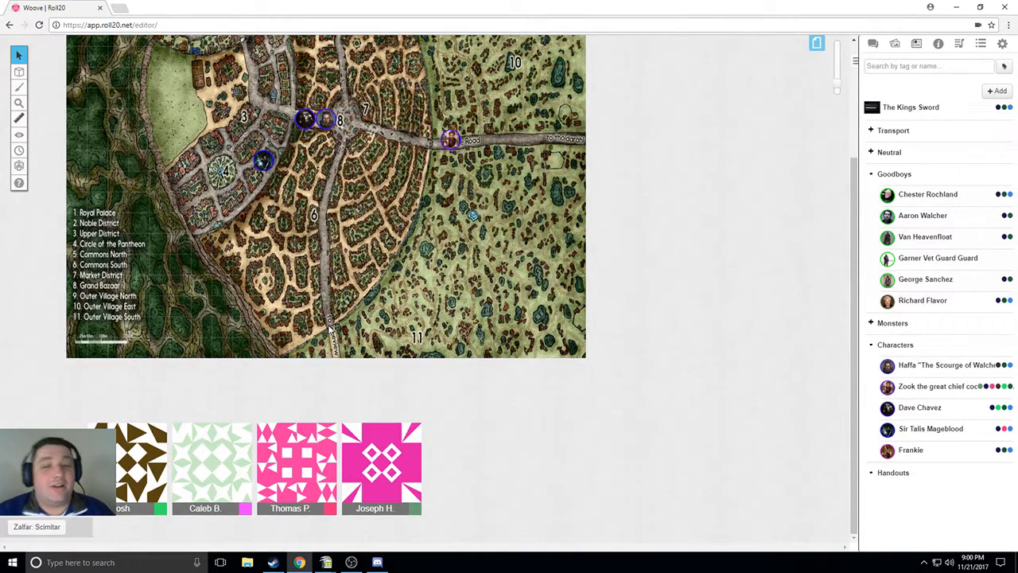
{"action": "left_click_drag", "start_coordinate": [262, 160], "coordinate": [326, 307]}
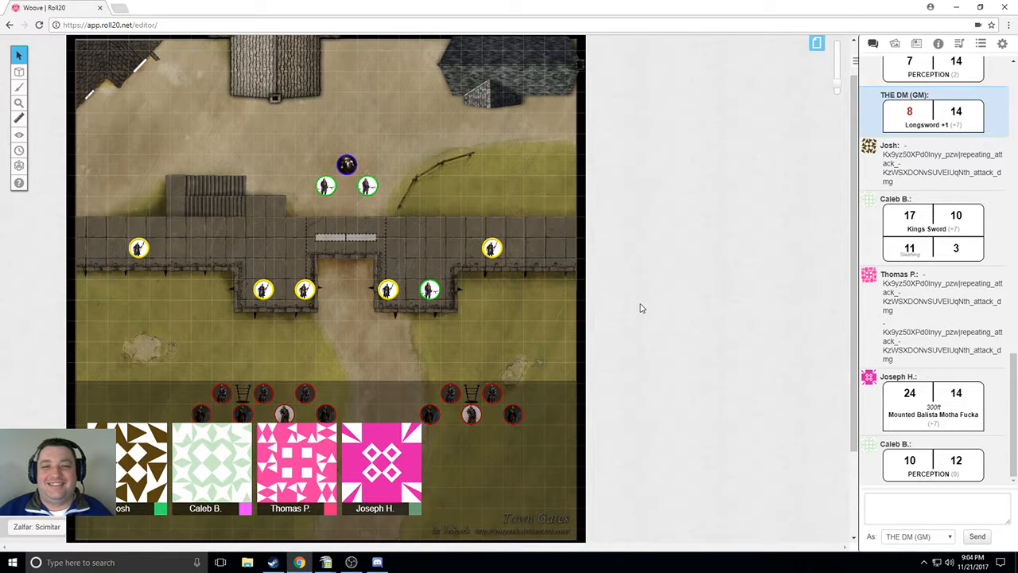
{"action": "mouse_move", "coordinate": [710, 196]}
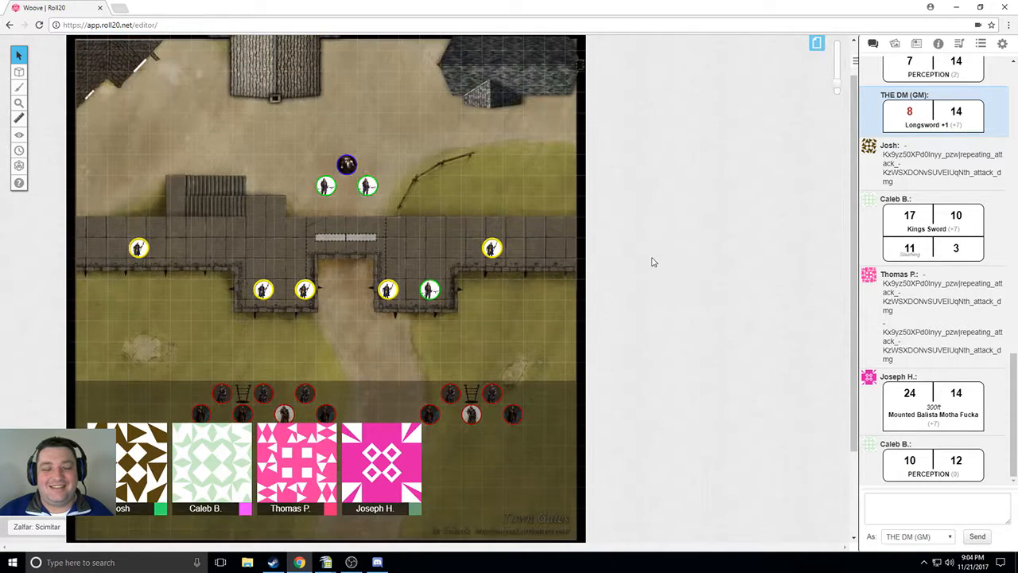
{"action": "mouse_move", "coordinate": [666, 257]}
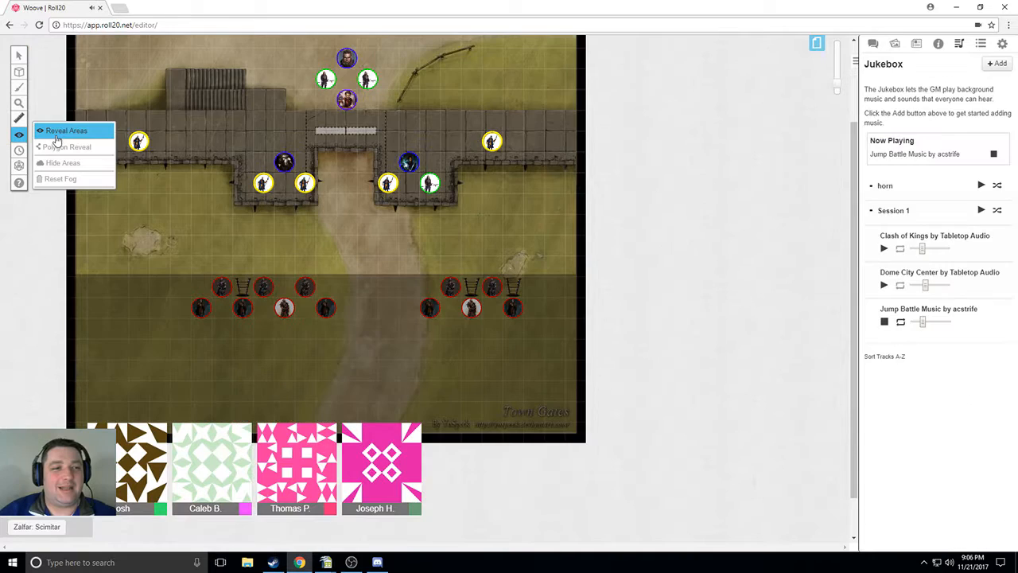
Reveal fog-of-war areas on the gate map while the battle music plays.
{"action": "left_click", "coordinate": [66, 129]}
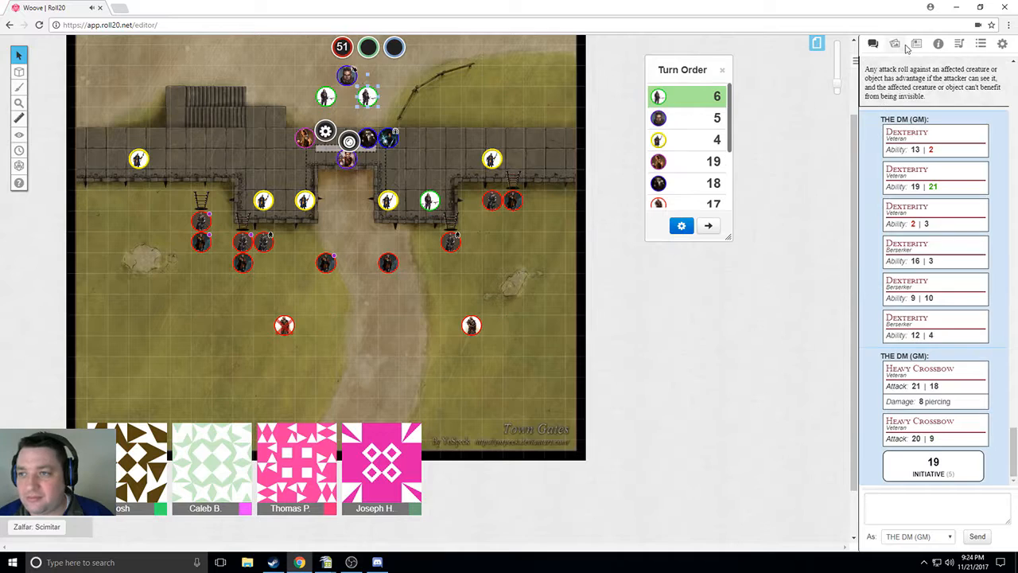
Move a red-ringed enemy from the gate wall toward the road and advance to the next combatant's turn.
{"action": "left_click", "coordinate": [916, 43]}
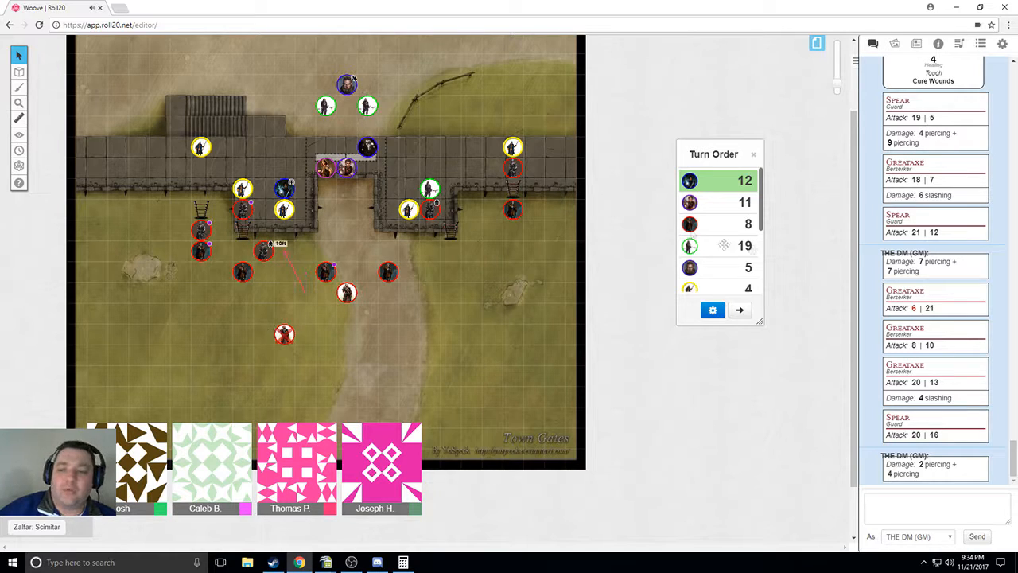
{"action": "left_click_drag", "start_coordinate": [713, 153], "coordinate": [738, 99]}
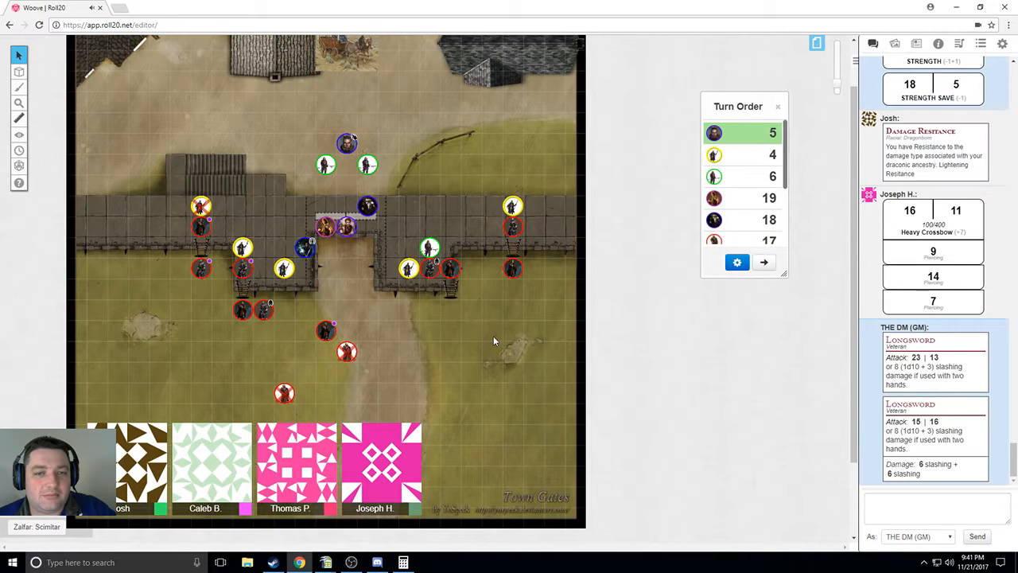
{"action": "mouse_move", "coordinate": [340, 209]}
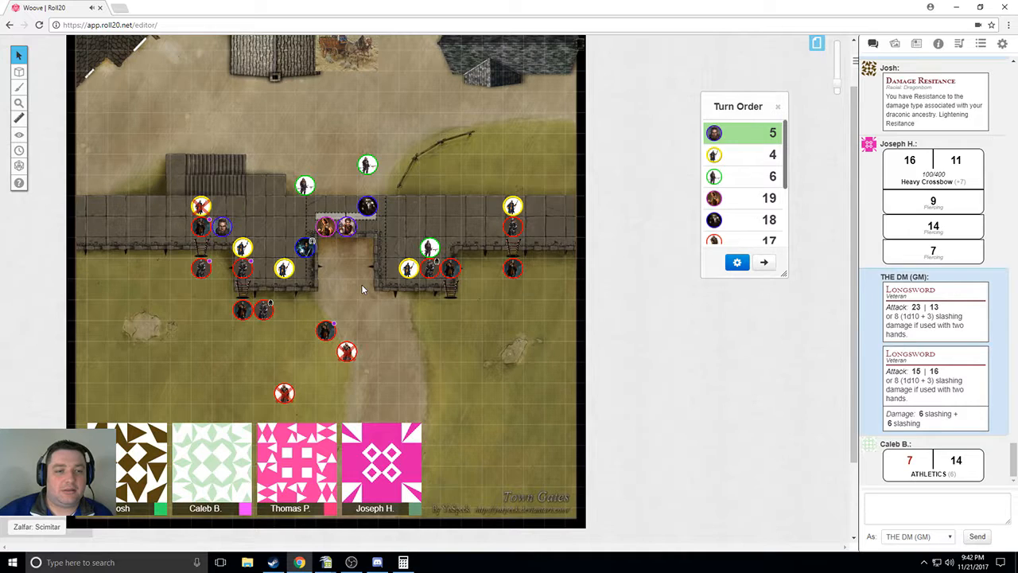
{"action": "left_click", "coordinate": [764, 262]}
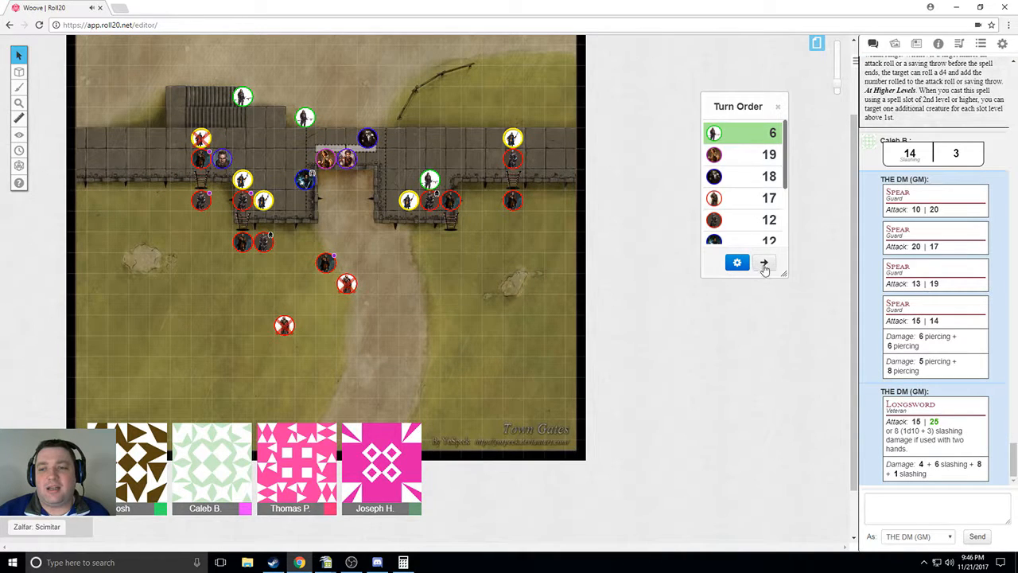
Advance the turn order to the next combatant.
{"action": "left_click", "coordinate": [763, 262]}
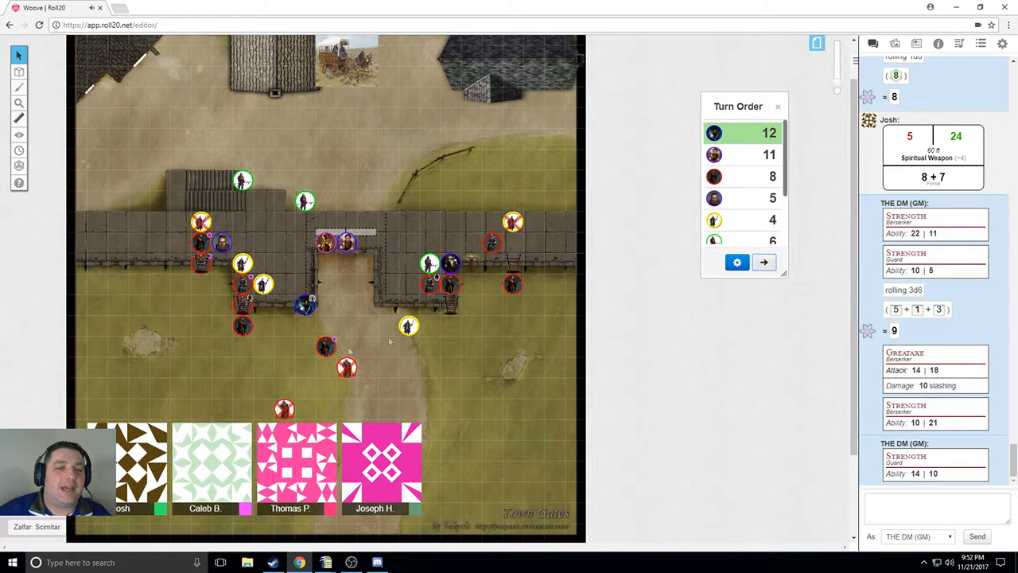
{"action": "mouse_move", "coordinate": [203, 287]}
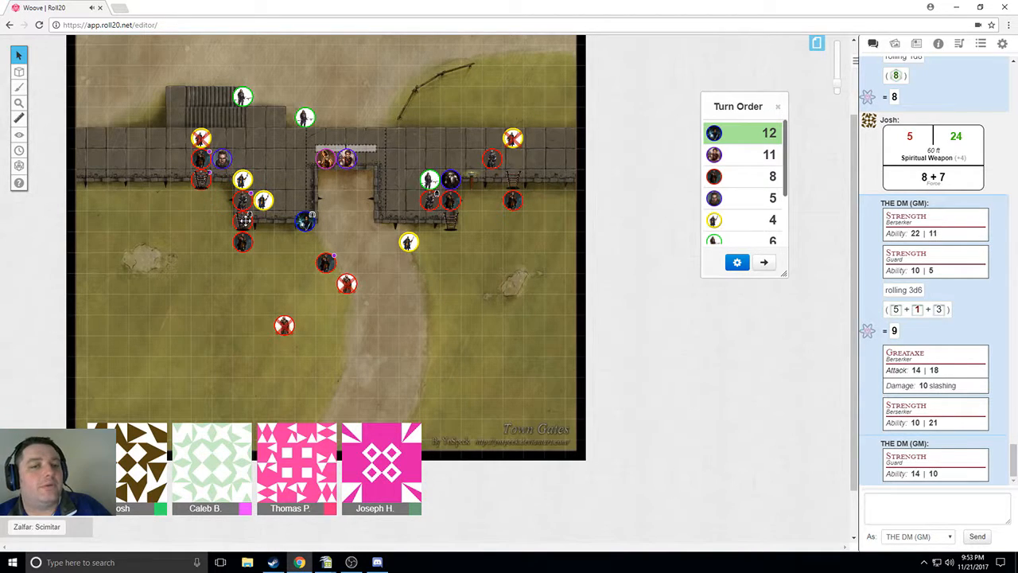
{"action": "mouse_move", "coordinate": [421, 289]}
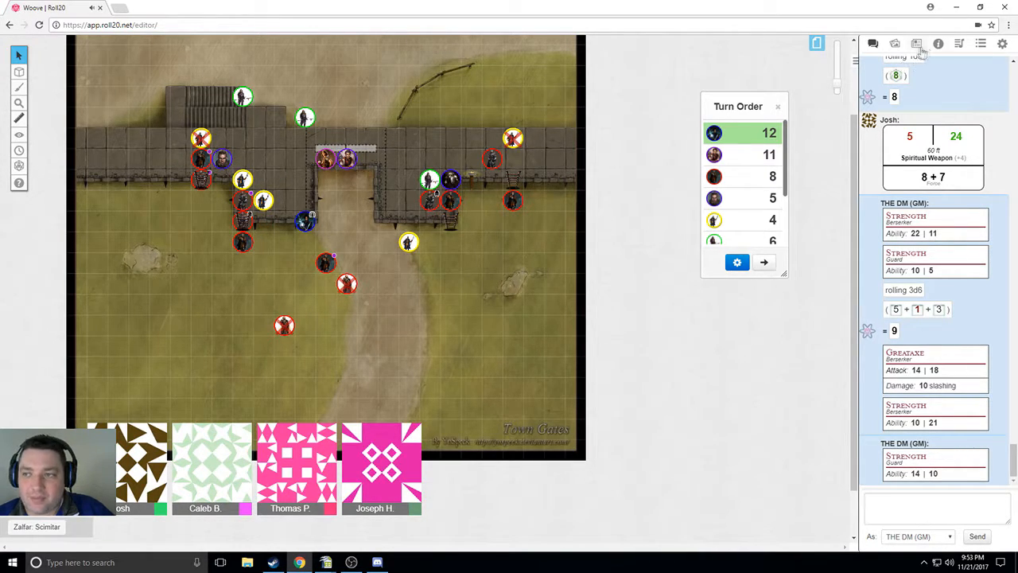
Look up the Northern Acolyte's spell sheet with Sacred Flame, Cure Wounds and Sanctuary.
{"action": "left_click", "coordinate": [917, 44]}
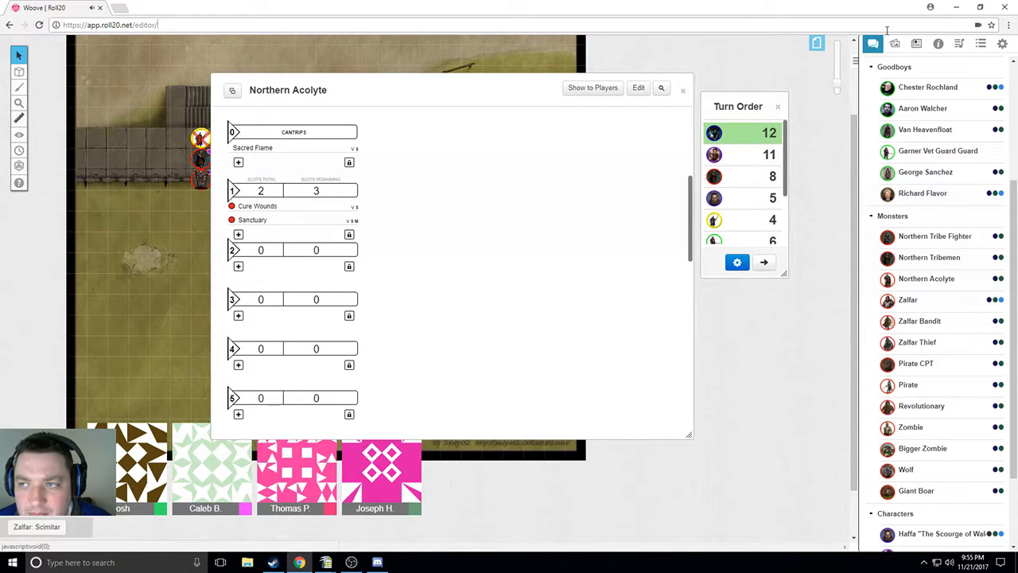
{"action": "left_click", "coordinate": [683, 88]}
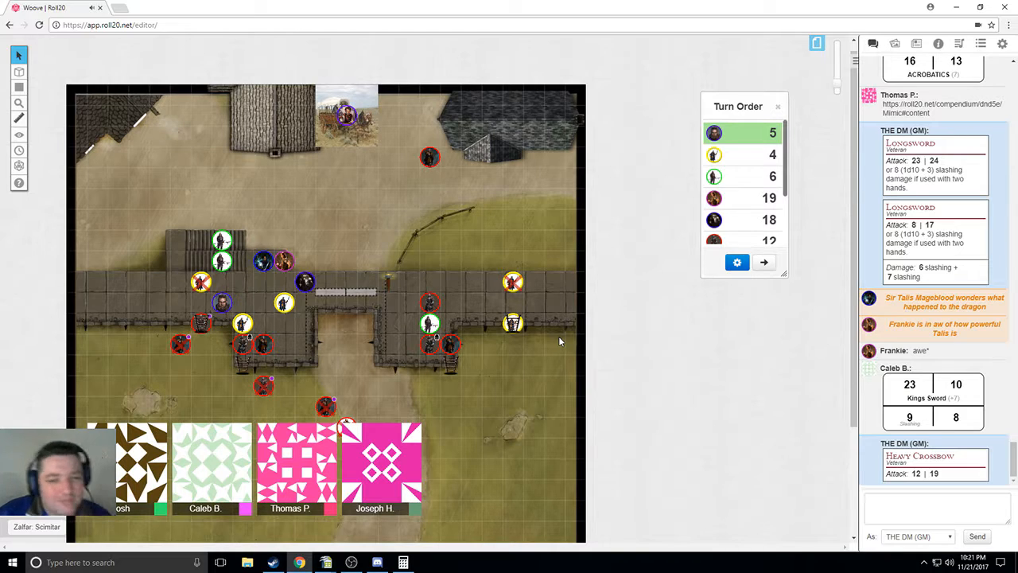
{"action": "mouse_move", "coordinate": [687, 438]}
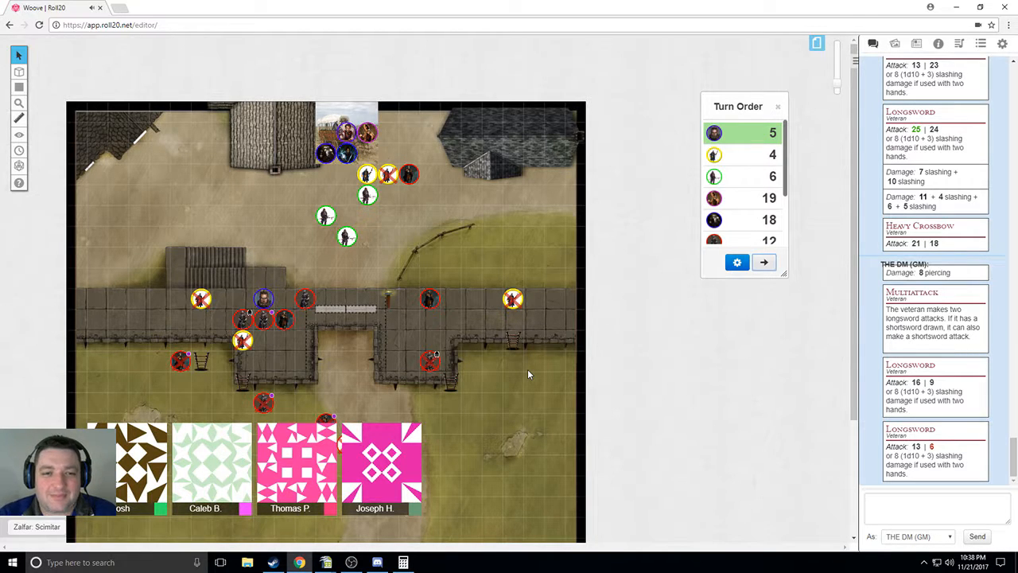
Reposition a token near the wagon, then switch the player page to the tower map.
{"action": "left_click_drag", "start_coordinate": [265, 298], "coordinate": [284, 277]}
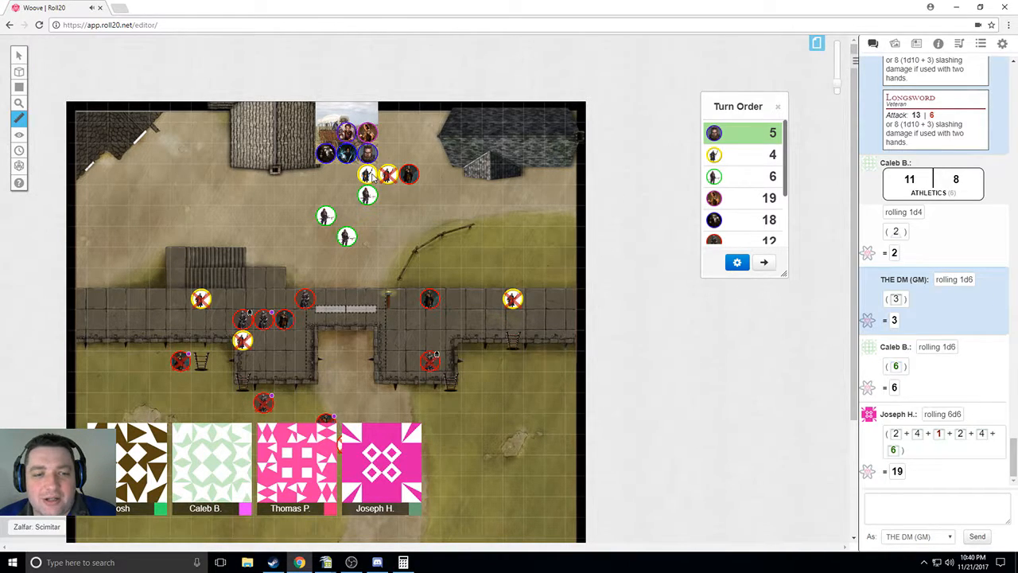
{"action": "left_click", "coordinate": [20, 55]}
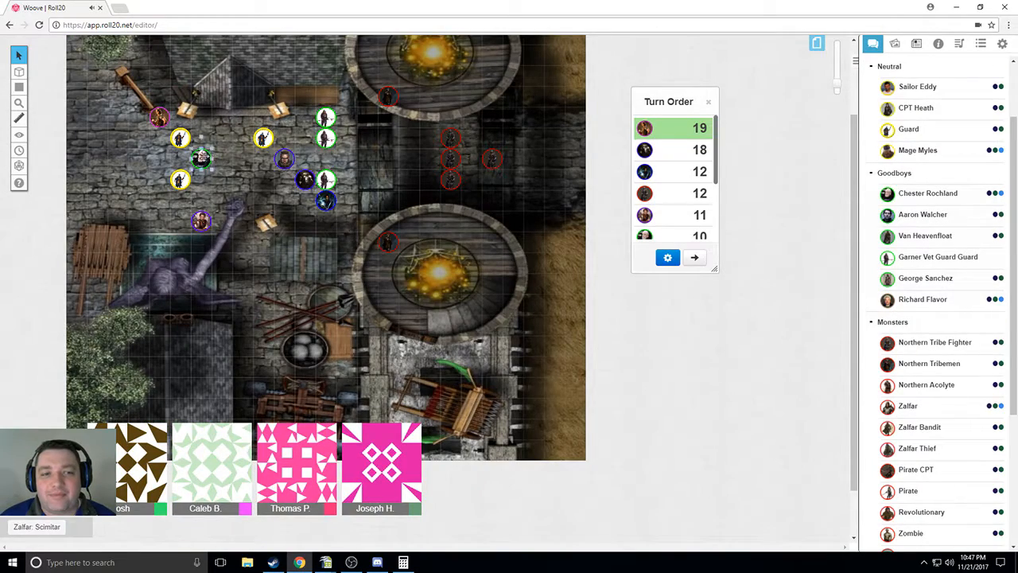
Check Chester Rochland's token settings without changes and reposition a token in the courtyard.
{"action": "double_click", "coordinate": [200, 157]}
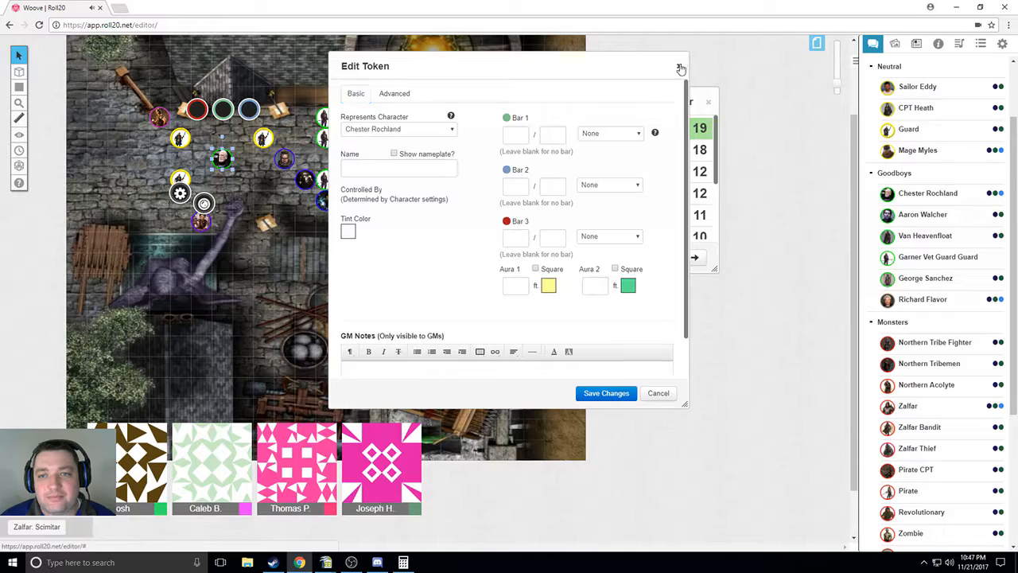
{"action": "left_click", "coordinate": [682, 69]}
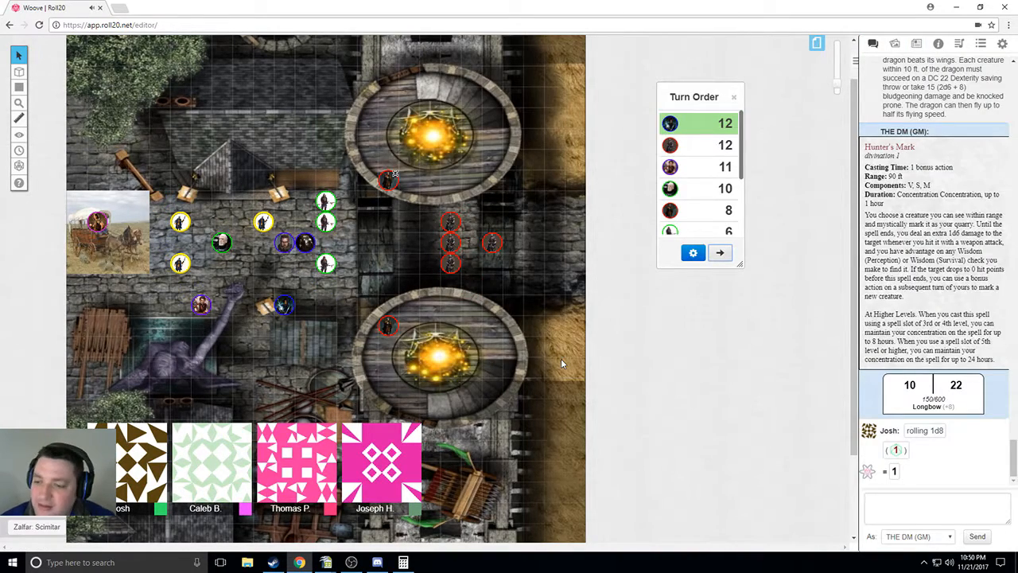
{"action": "left_click", "coordinate": [454, 238]}
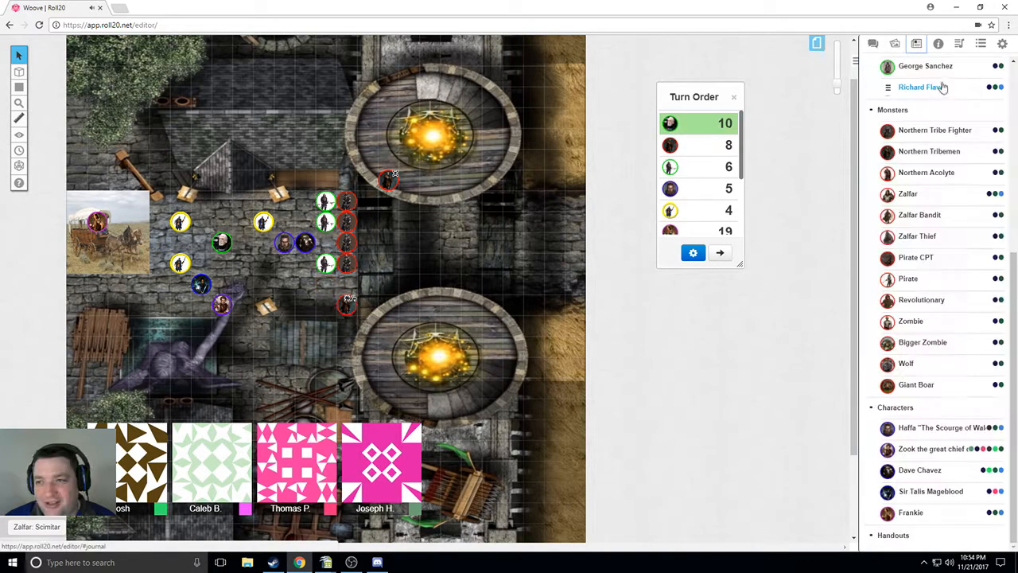
Check the Now Playing track in the jukebox.
{"action": "left_click", "coordinate": [960, 44]}
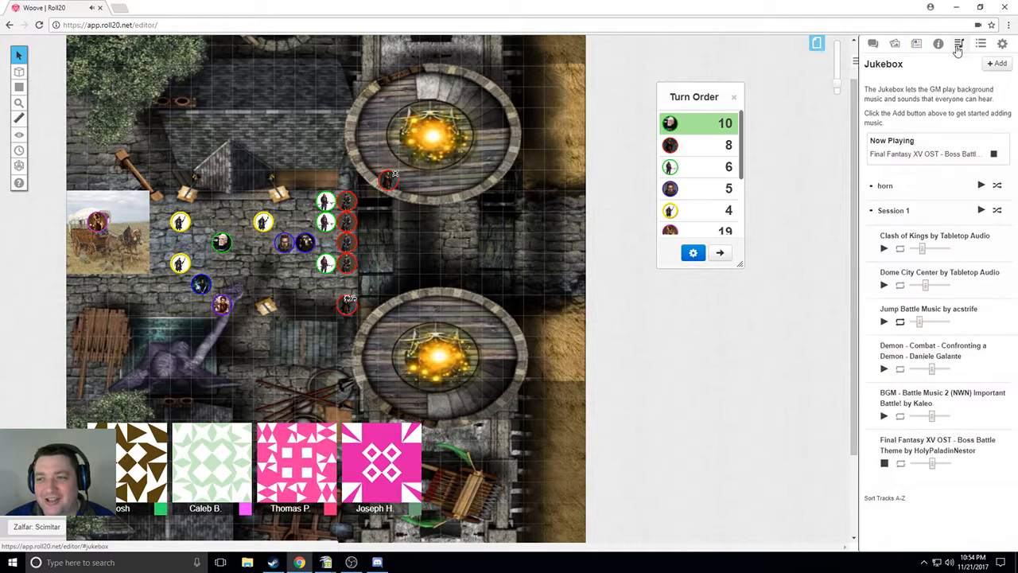
{"action": "left_click", "coordinate": [959, 44]}
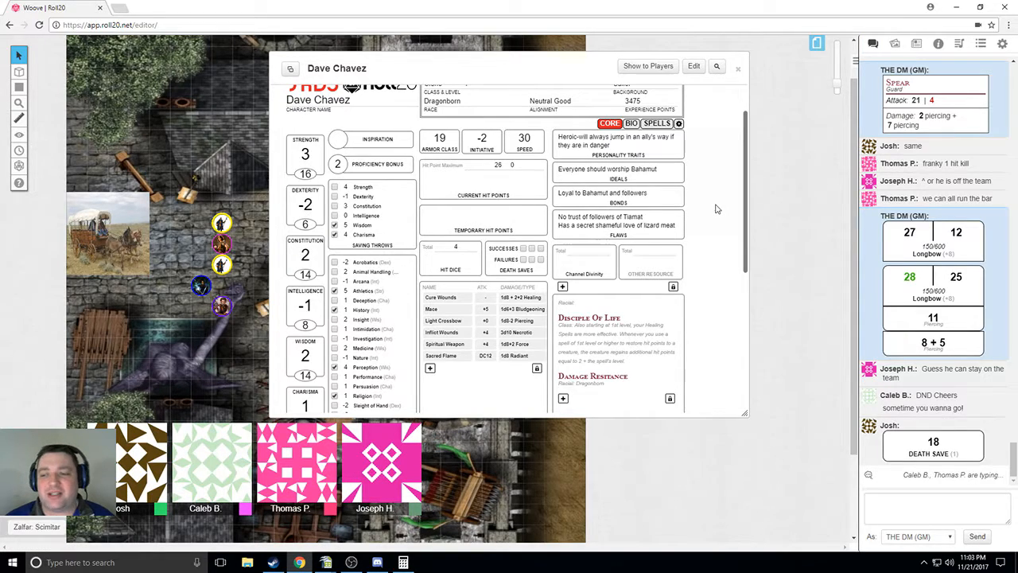
Close the Dragonborn character sheet to make way for the Northern Tribe Fighter's turn.
{"action": "left_click", "coordinate": [737, 67]}
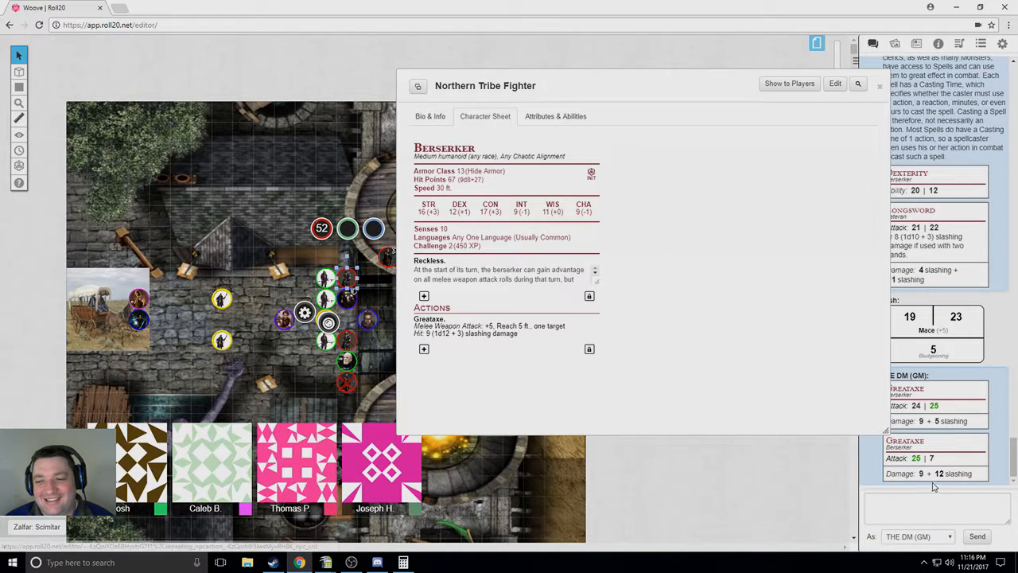
{"action": "mouse_move", "coordinate": [942, 485]}
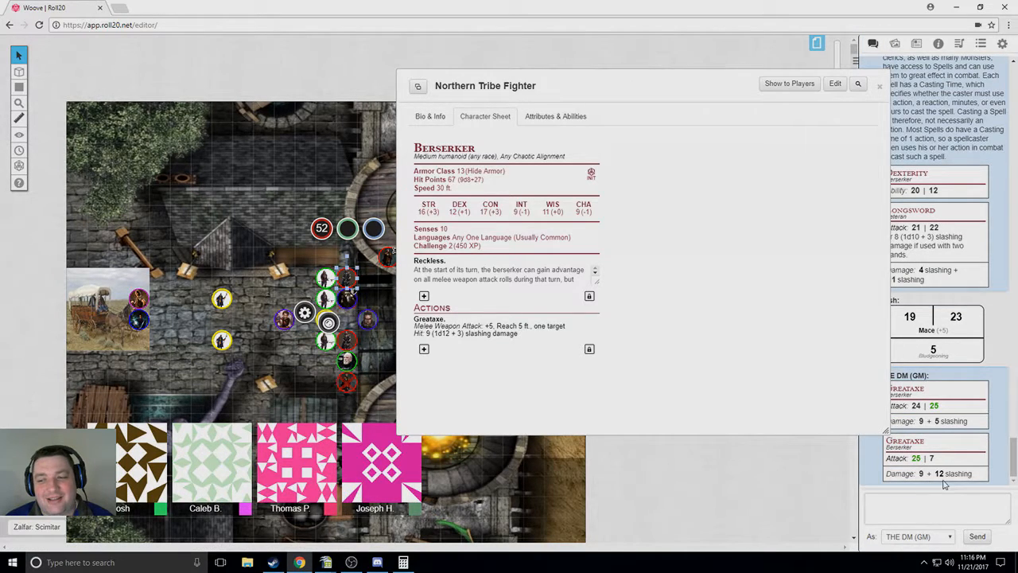
{"action": "mouse_move", "coordinate": [916, 490]}
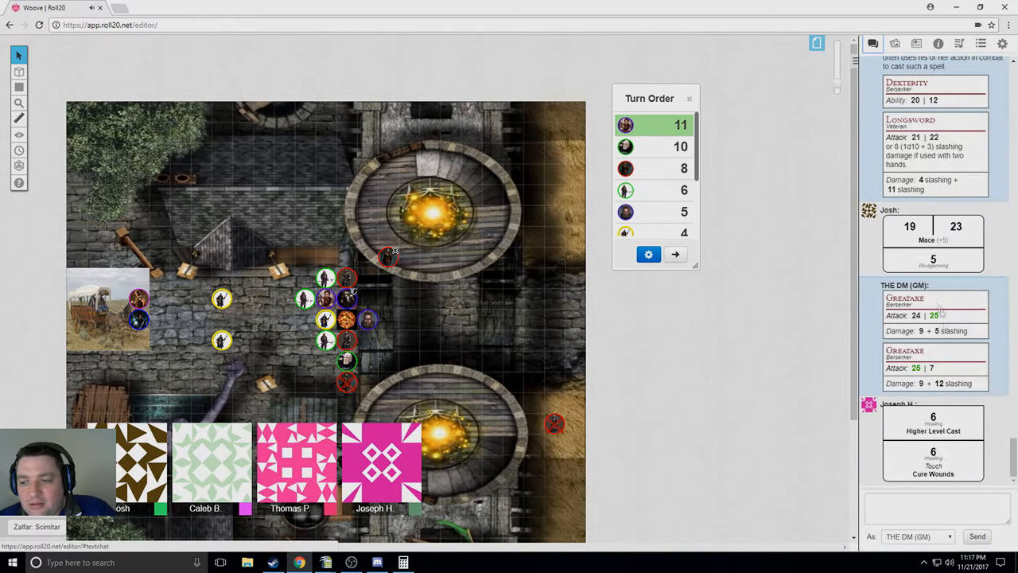
{"action": "mouse_move", "coordinate": [527, 303]}
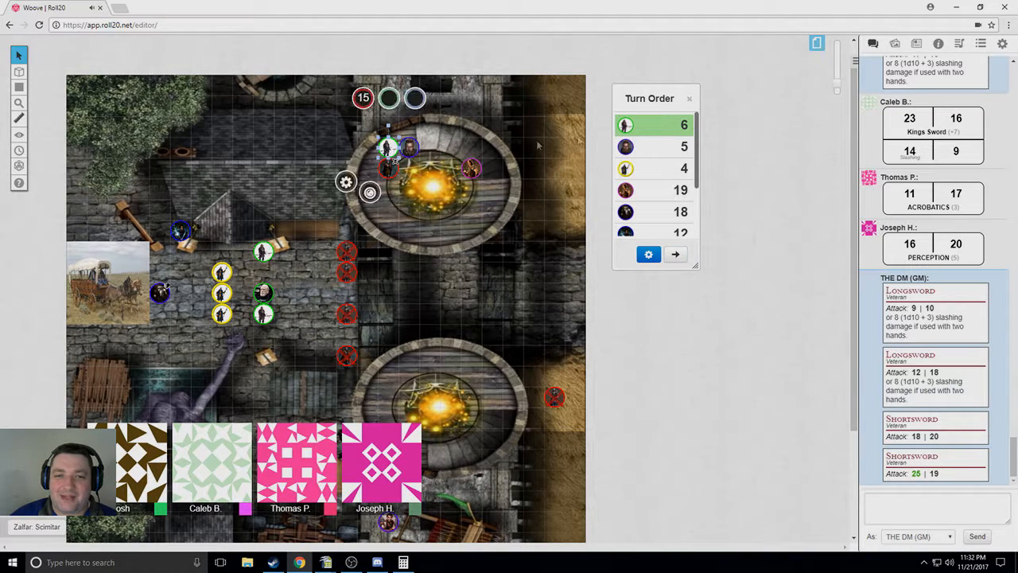
Show the Journal entries to reach the Garner Vet Guard Guard's Veteran stat block.
{"action": "left_click", "coordinate": [916, 44]}
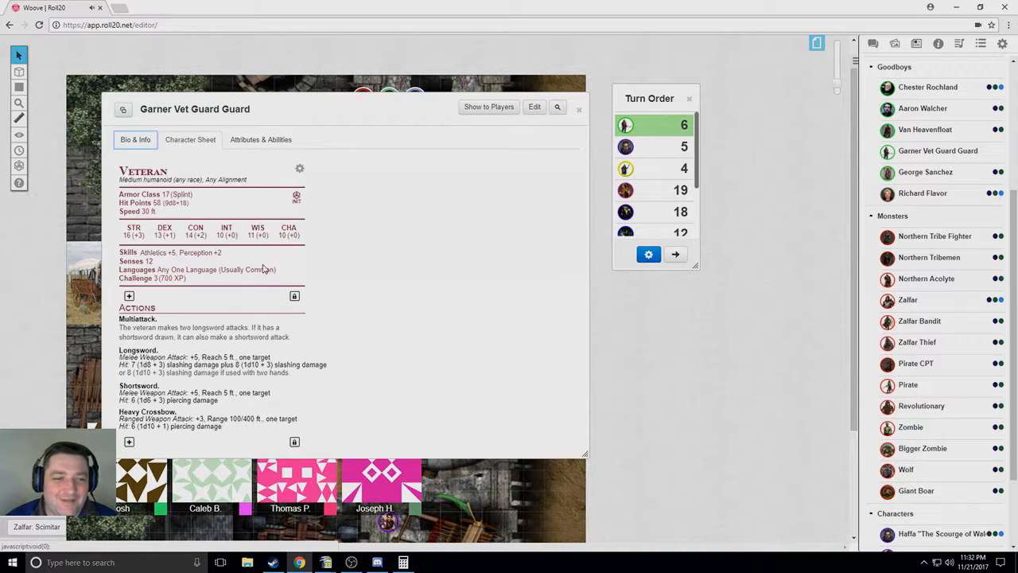
Dismiss the Veteran sheet and apply a status marker to the selected token.
{"action": "left_click", "coordinate": [580, 109]}
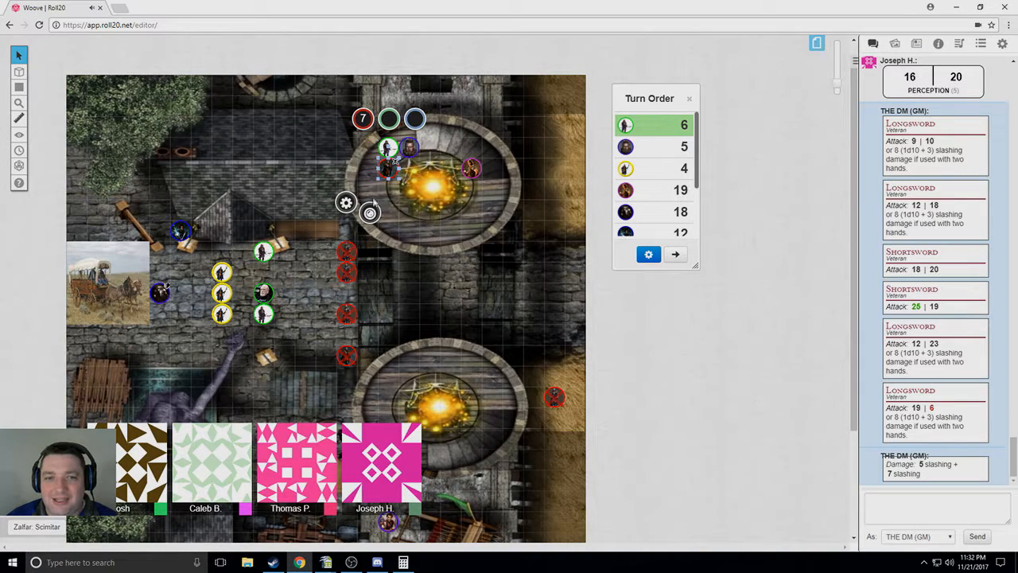
{"action": "left_click", "coordinate": [369, 212]}
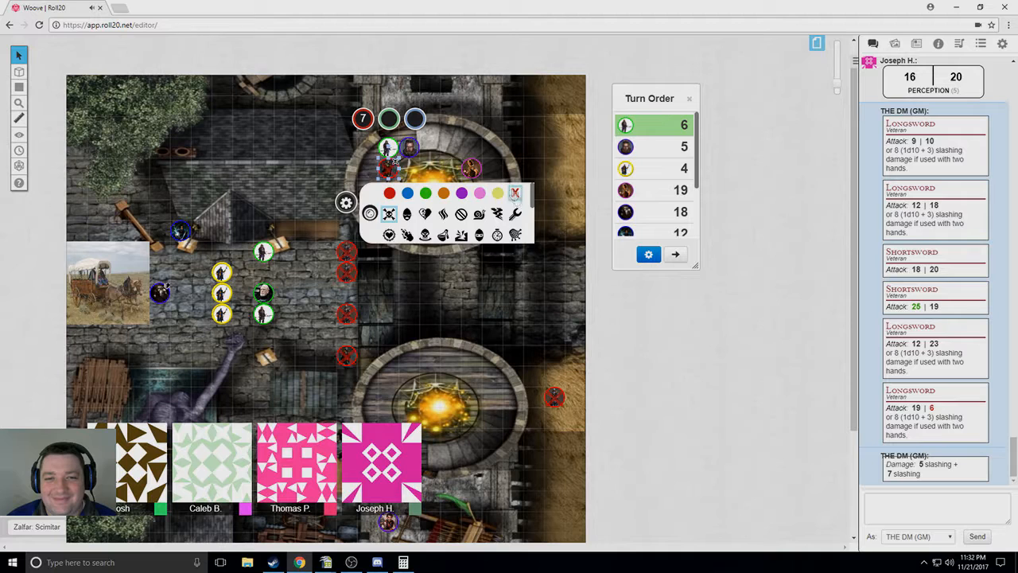
{"action": "left_click", "coordinate": [414, 215]}
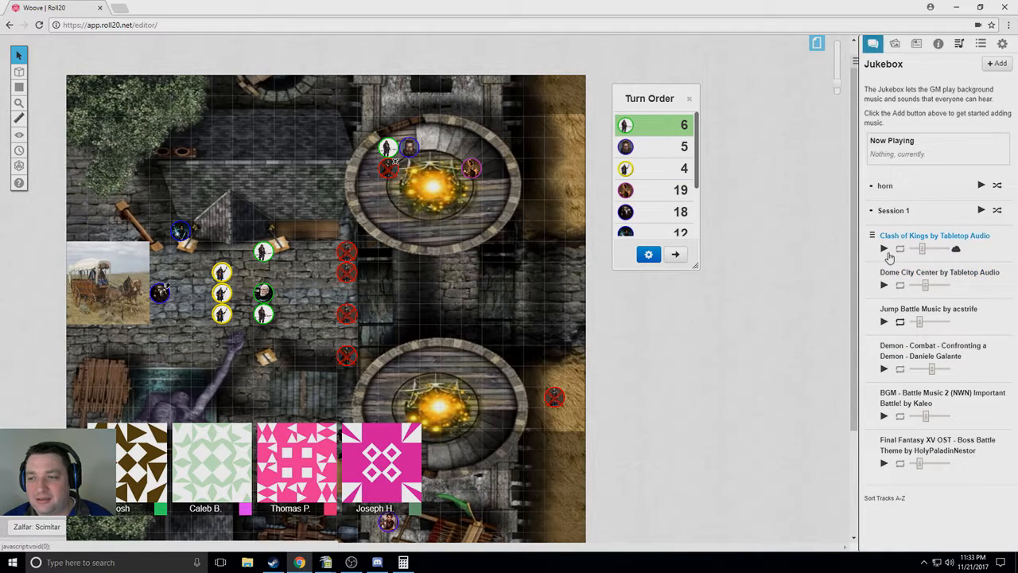
Start playing Clash of Kings by Tabletop Audio from the Jukebox.
{"action": "left_click", "coordinate": [873, 43]}
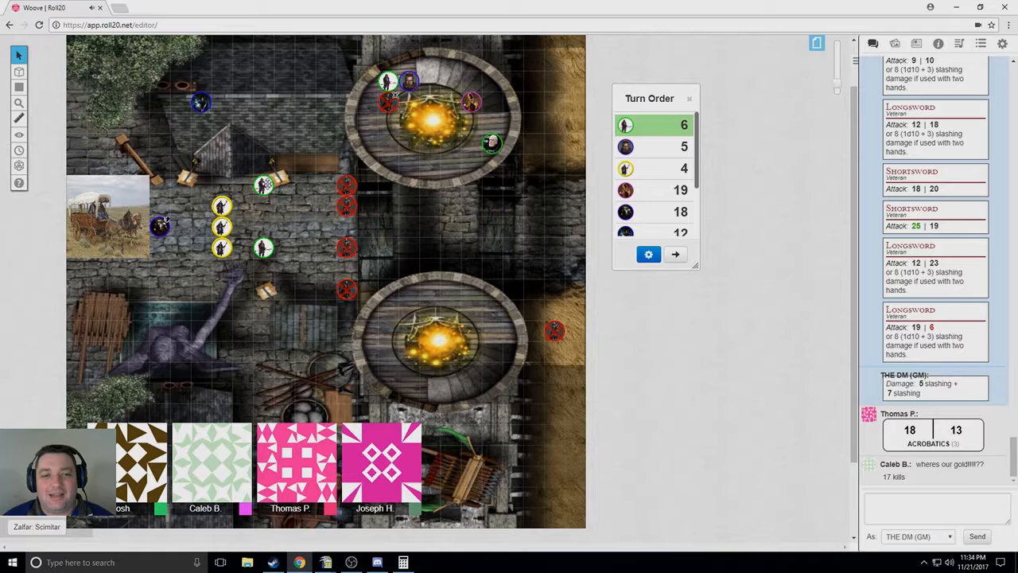
Shift the two green-ringed party tokens east toward the red enemy line.
{"action": "left_click_drag", "start_coordinate": [263, 185], "coordinate": [312, 265]}
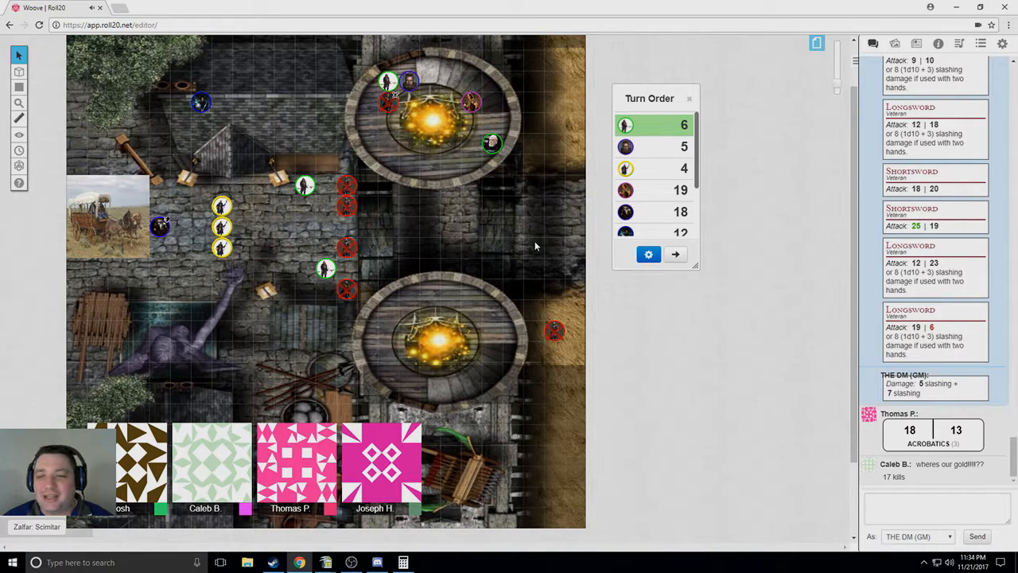
{"action": "mouse_move", "coordinate": [506, 163]}
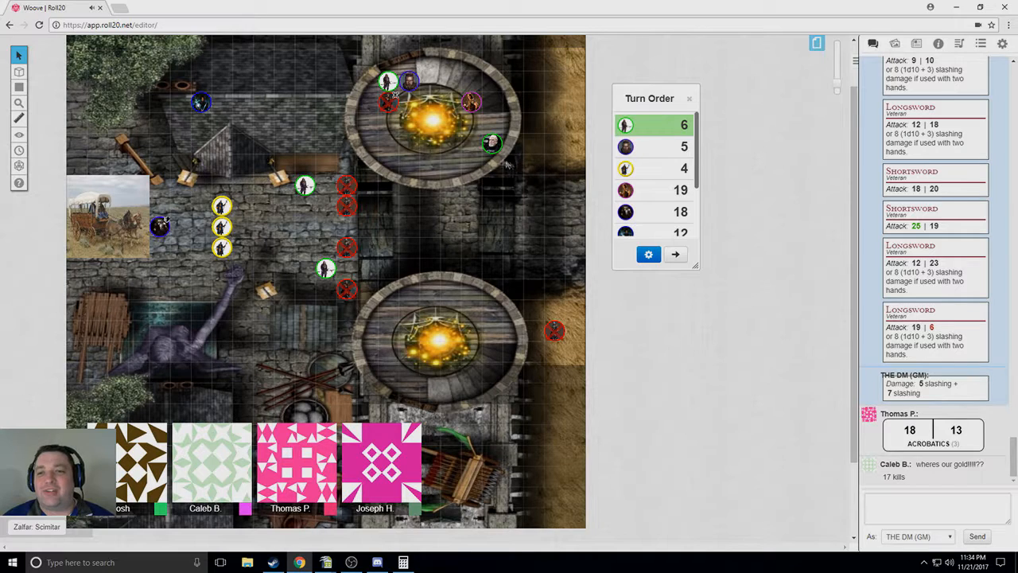